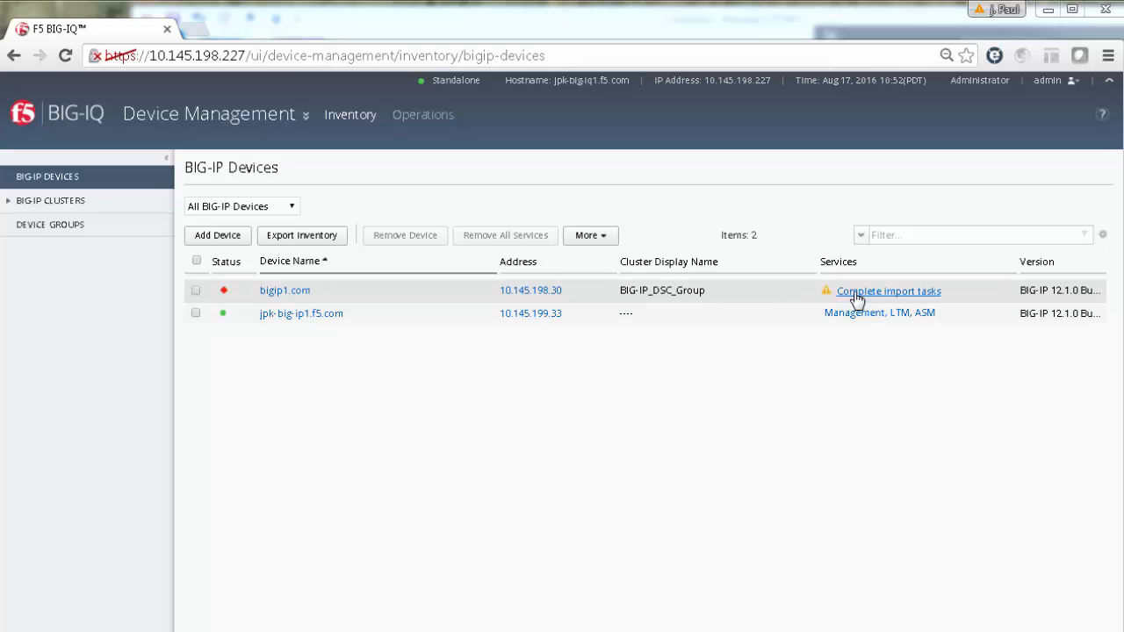
- Open bigip1.com's pending import tasks from its Services column link
left_click(888, 291)
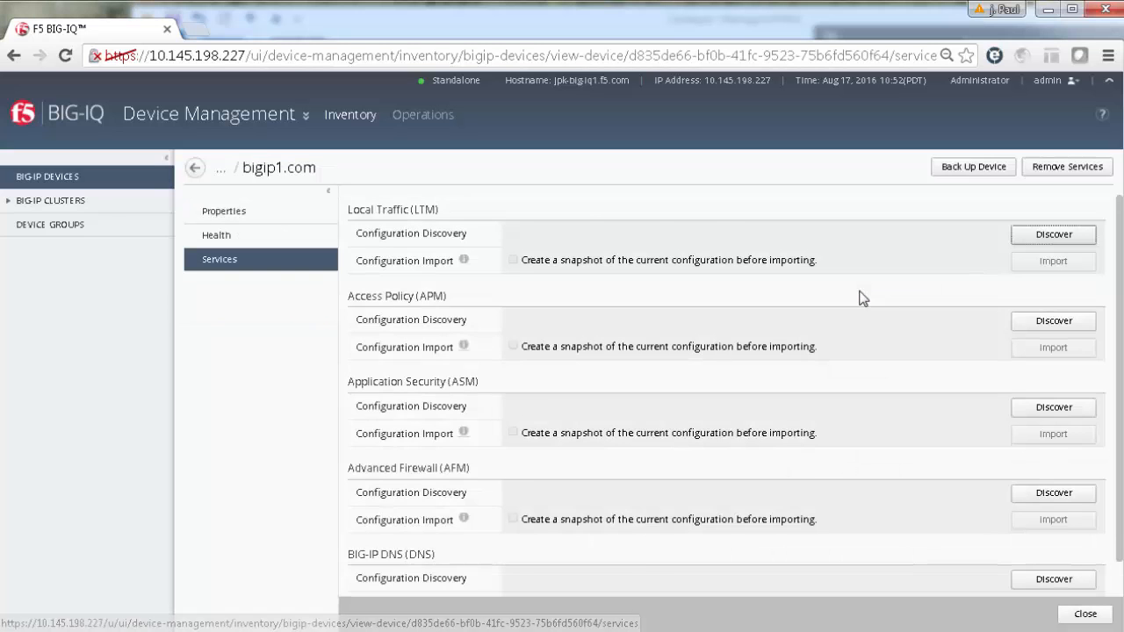
- Import bigip1.com's discovered LTM configuration until the import completes
left_click(1053, 233)
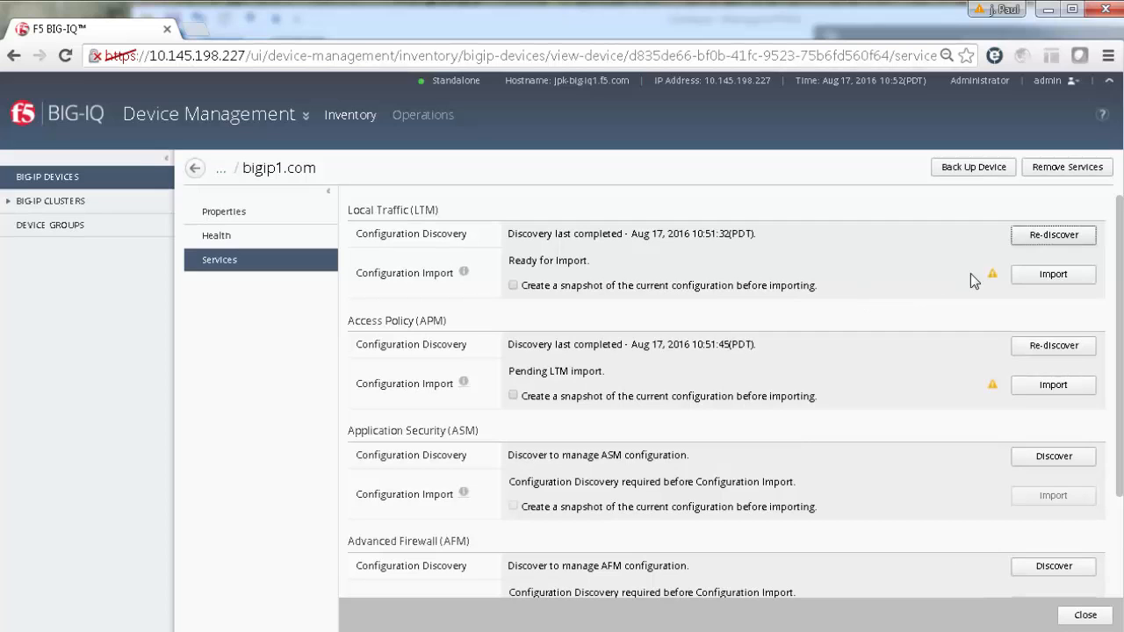
left_click(1053, 274)
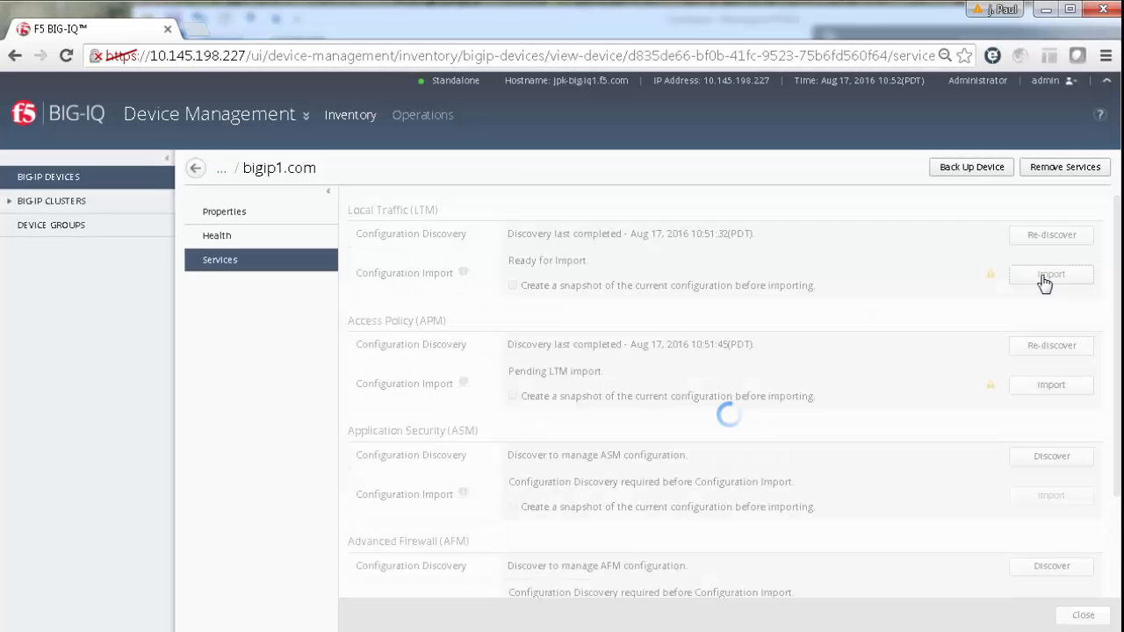
mouse_move(899, 290)
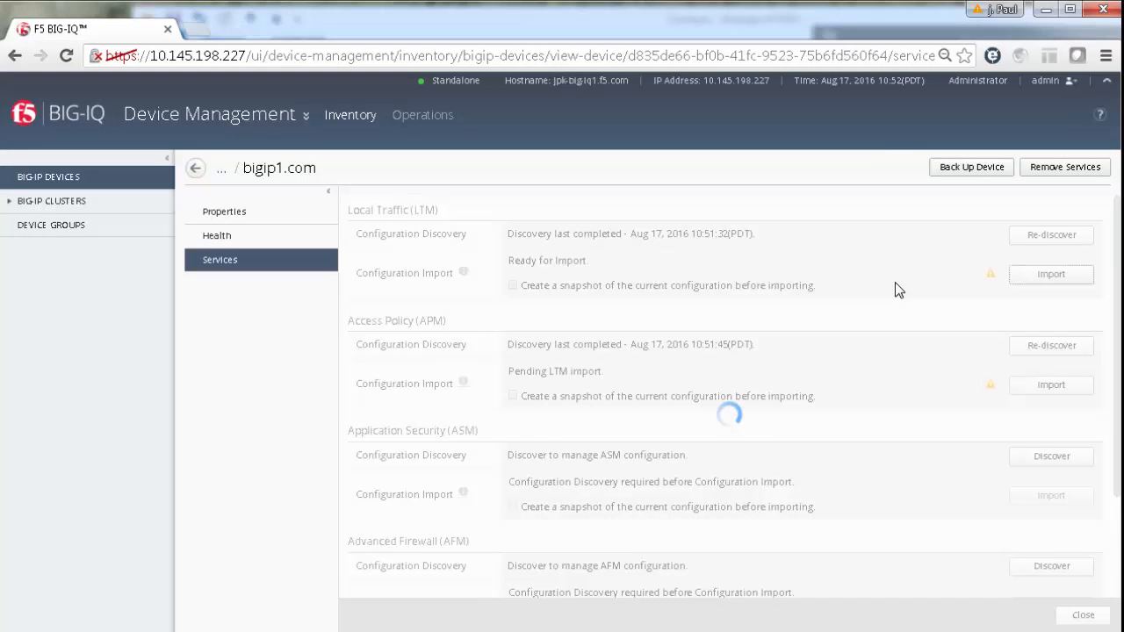
left_click(1051, 274)
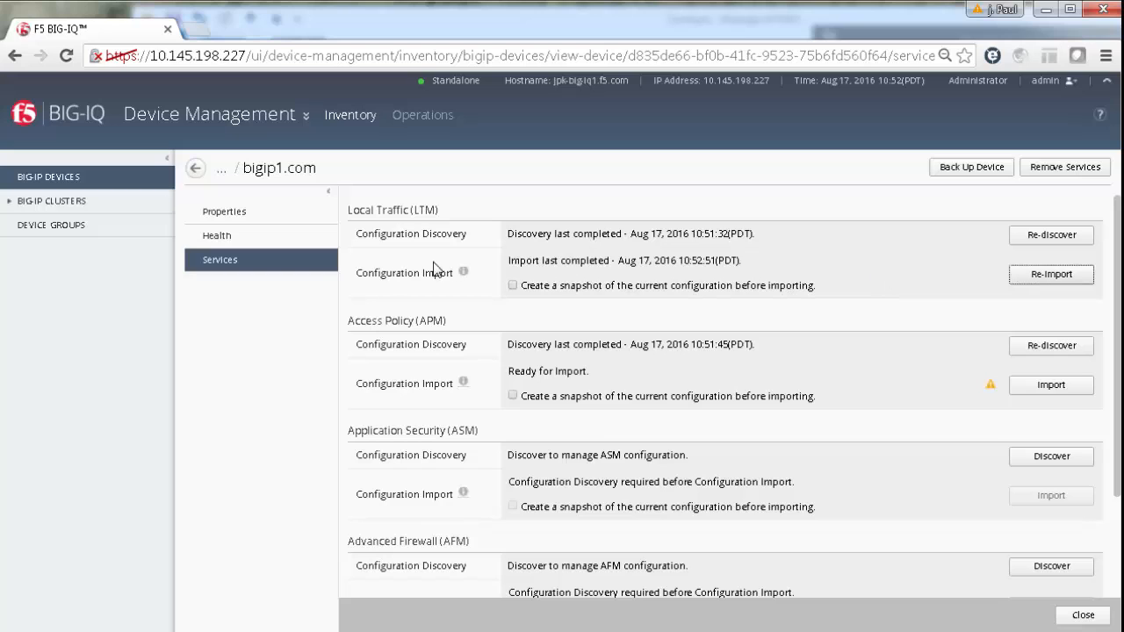
mouse_move(652, 279)
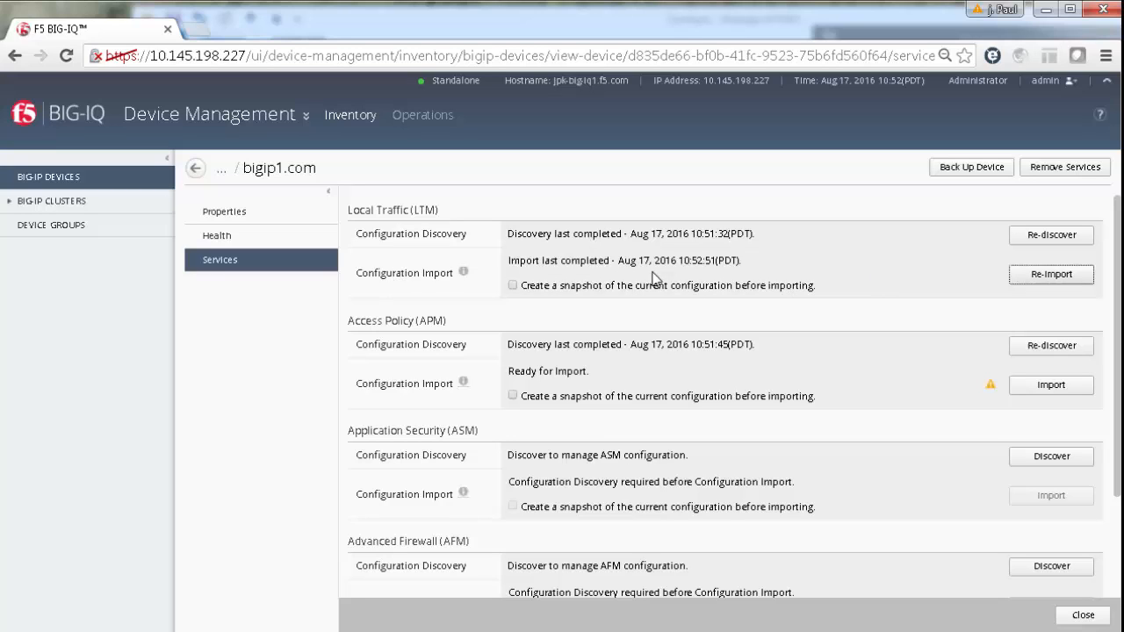
mouse_move(741, 288)
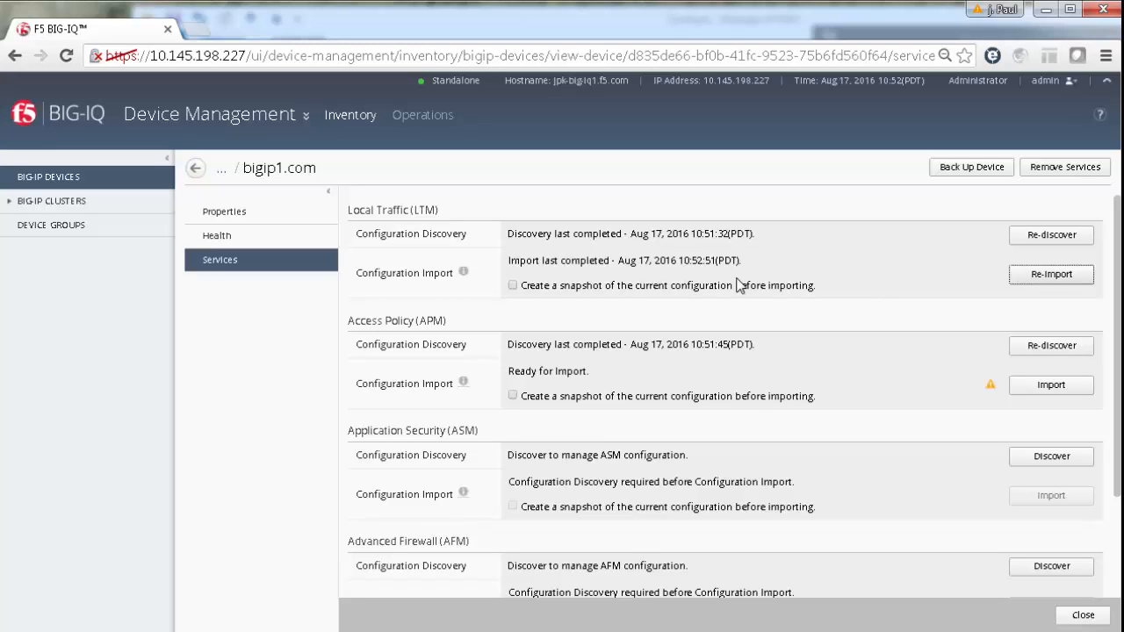
mouse_move(929, 404)
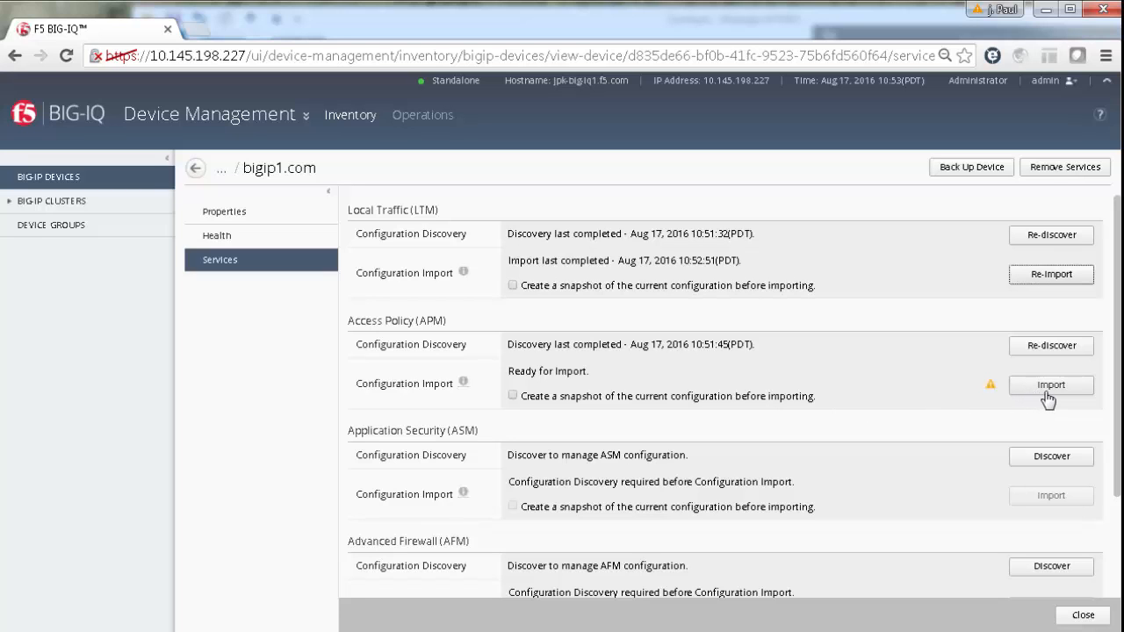
- Import APM into a new access group named Managed_BIG-IP_APM_Devices
left_click(1051, 385)
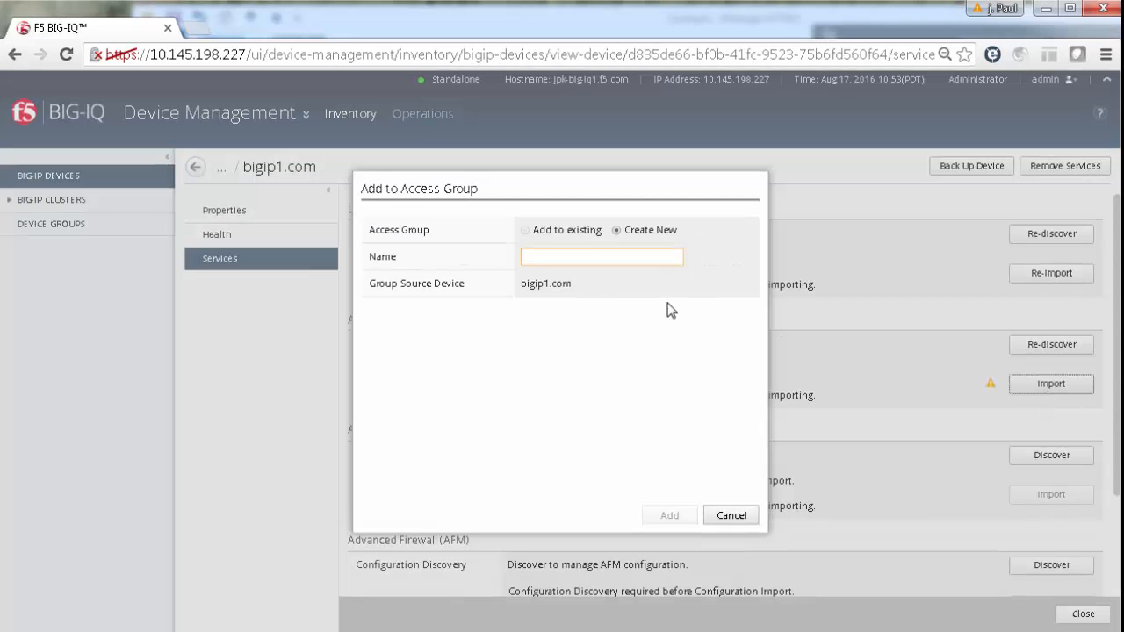
type("M")
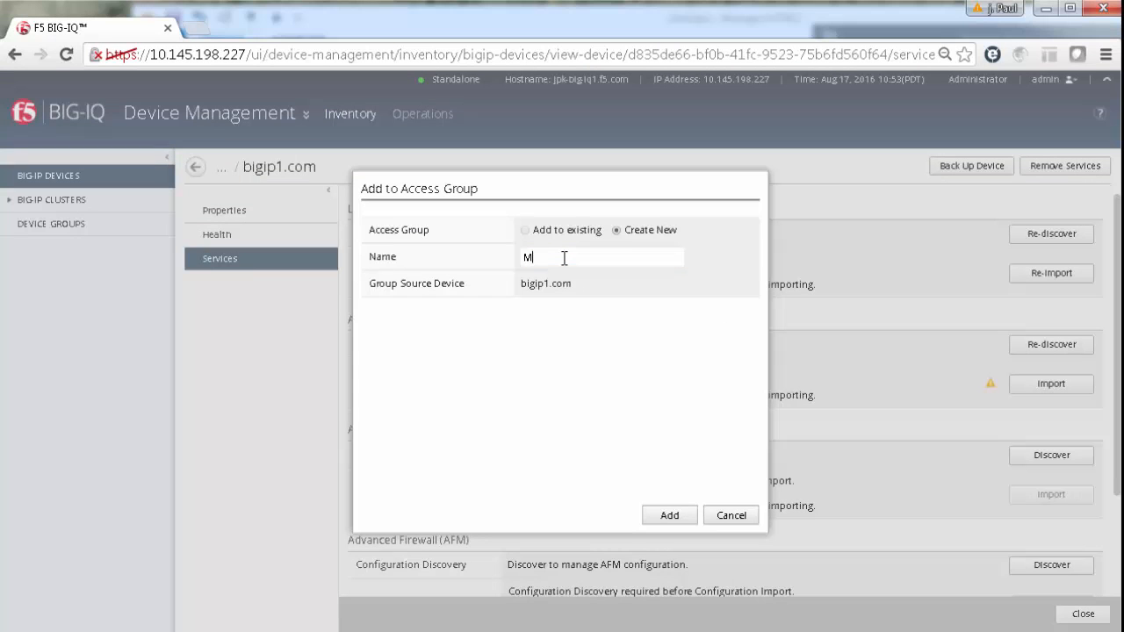
type("anaged_BIG-IP")
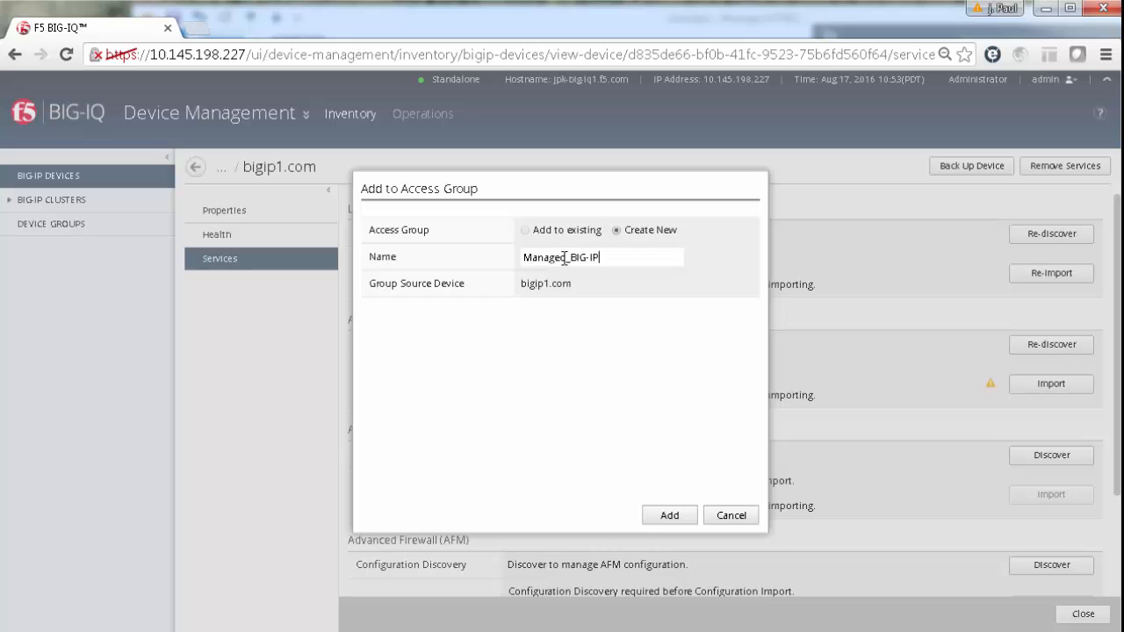
type("APM_Devices")
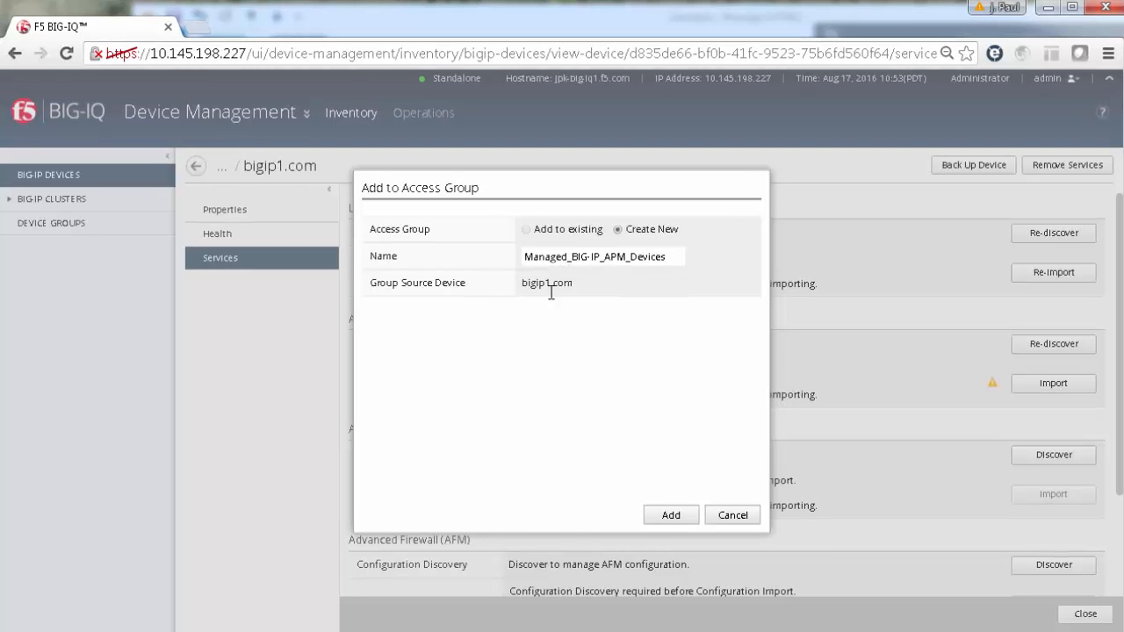
left_click(671, 515)
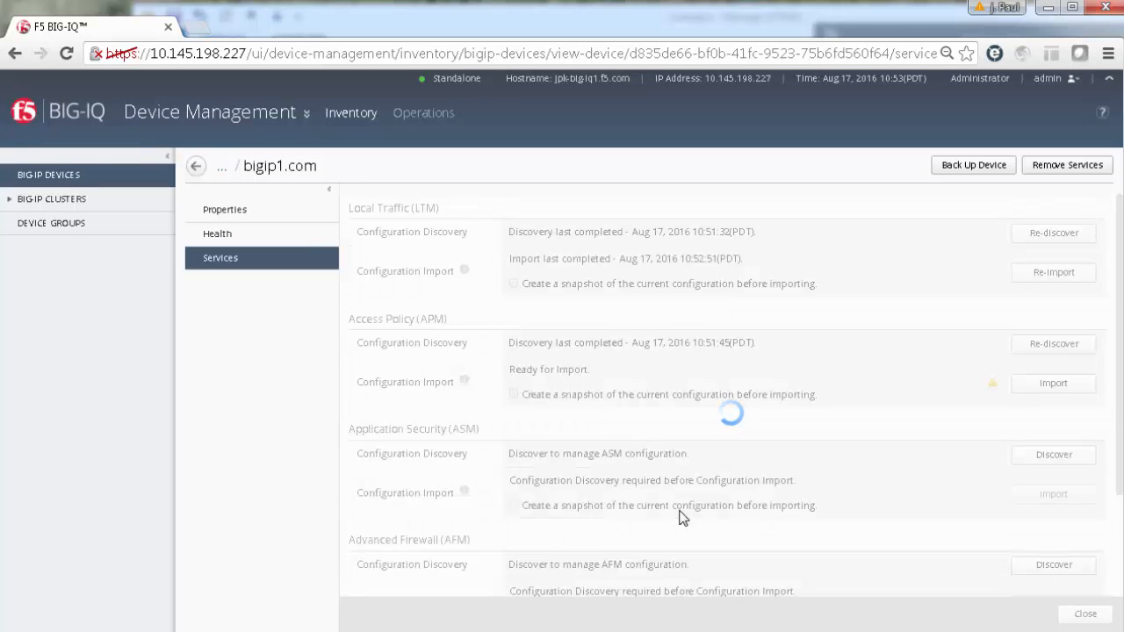
- Complete the APM import for bigip1.com and close back to the BIG-IP Devices list
left_click(514, 394)
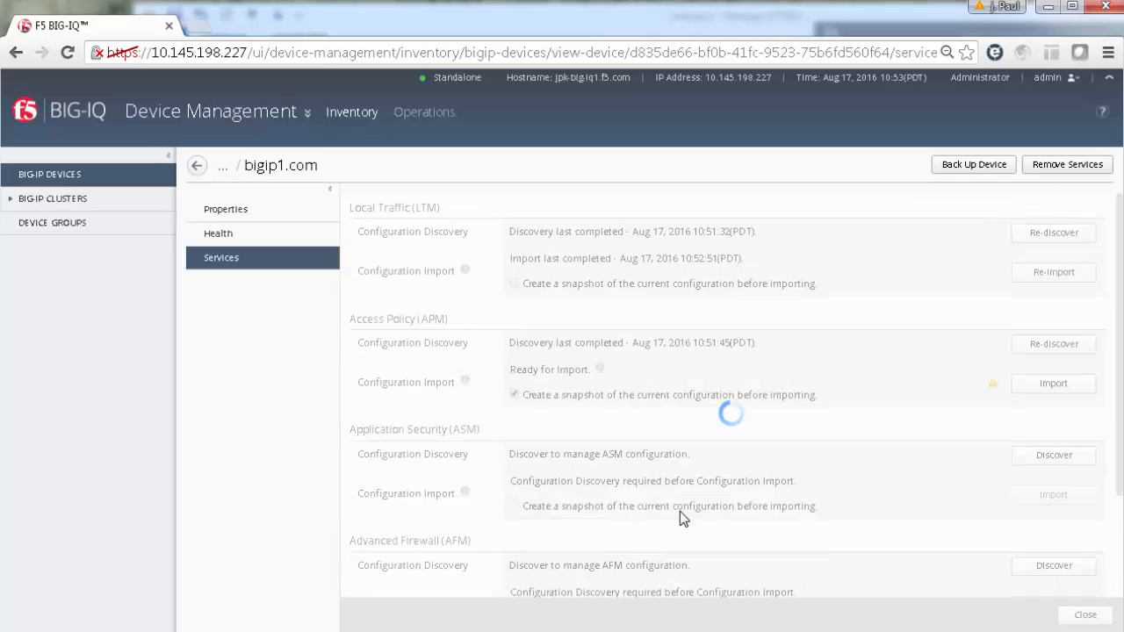
left_click(1053, 383)
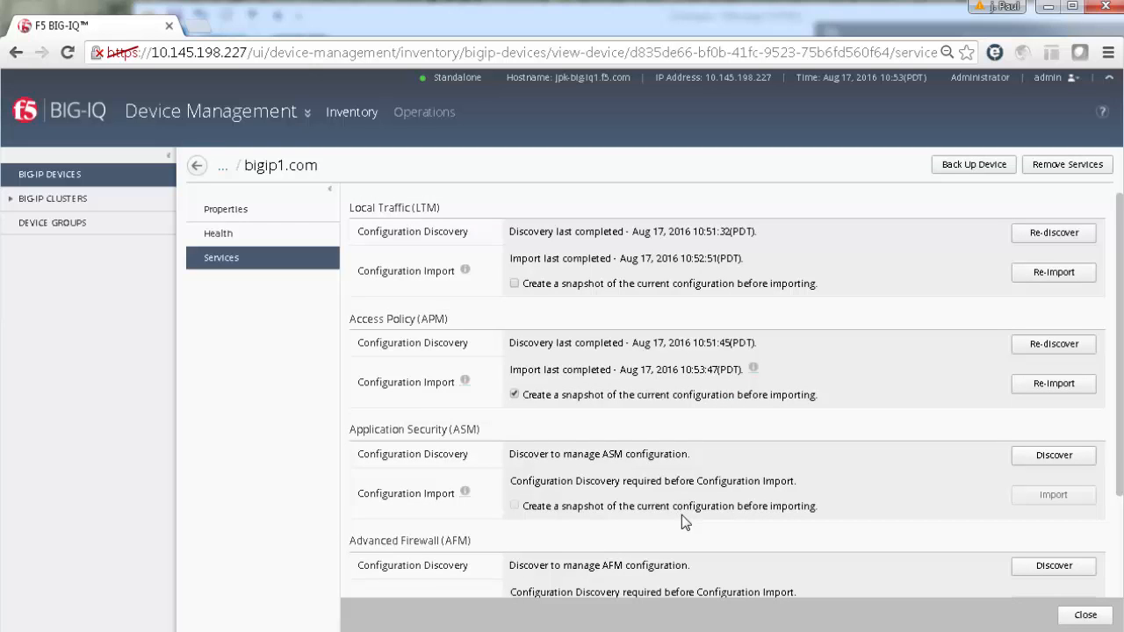
mouse_move(875, 580)
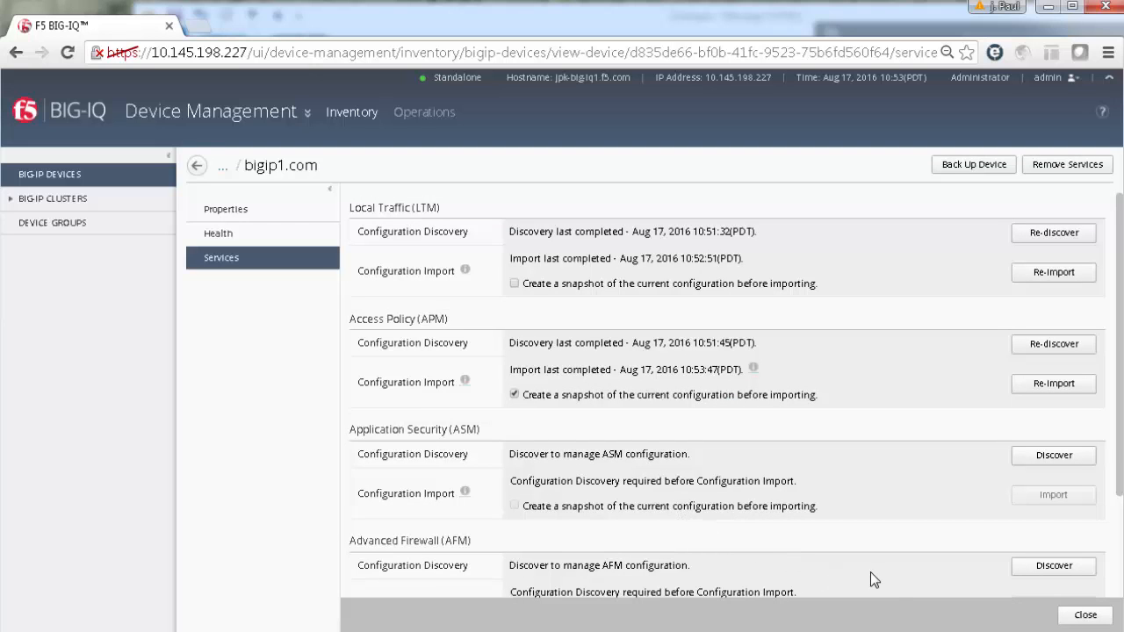
mouse_move(1086, 615)
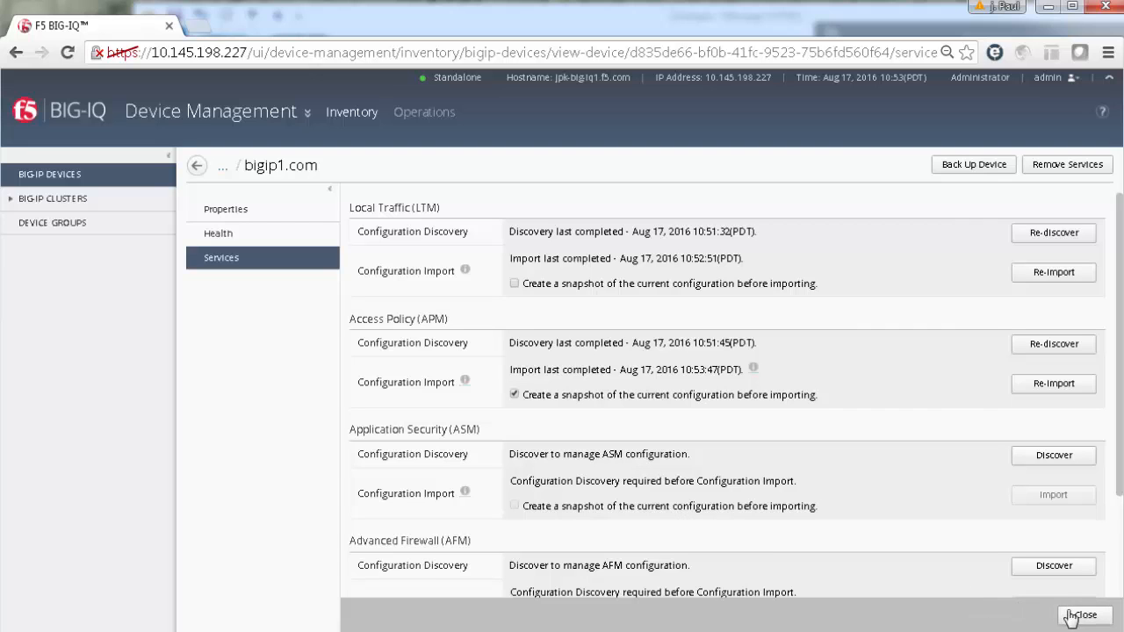
left_click(1081, 615)
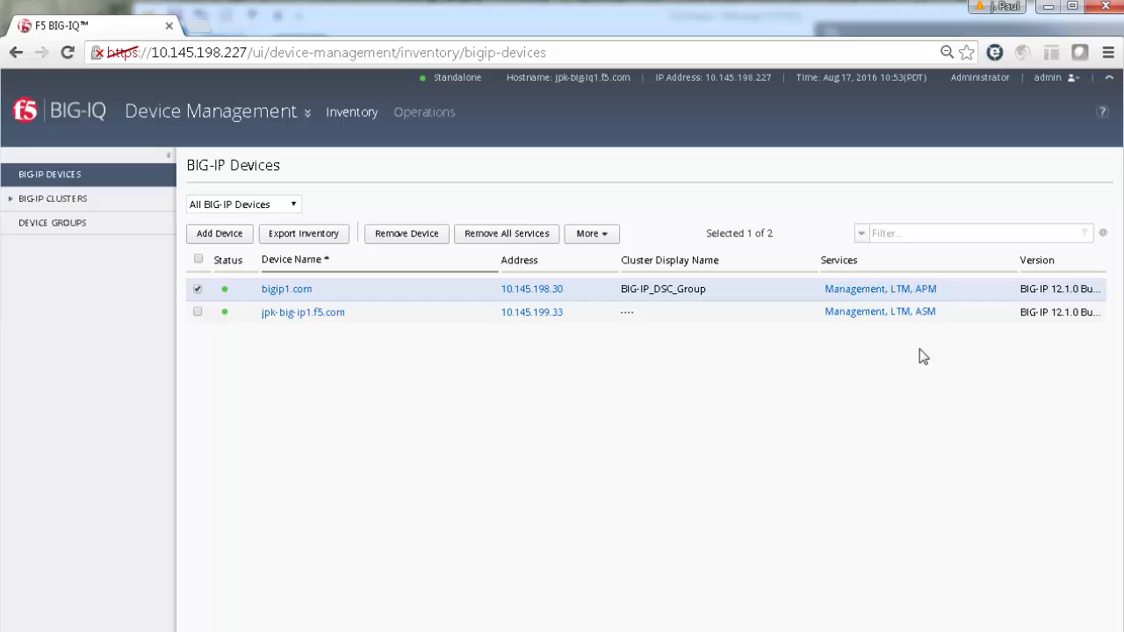
mouse_move(927, 312)
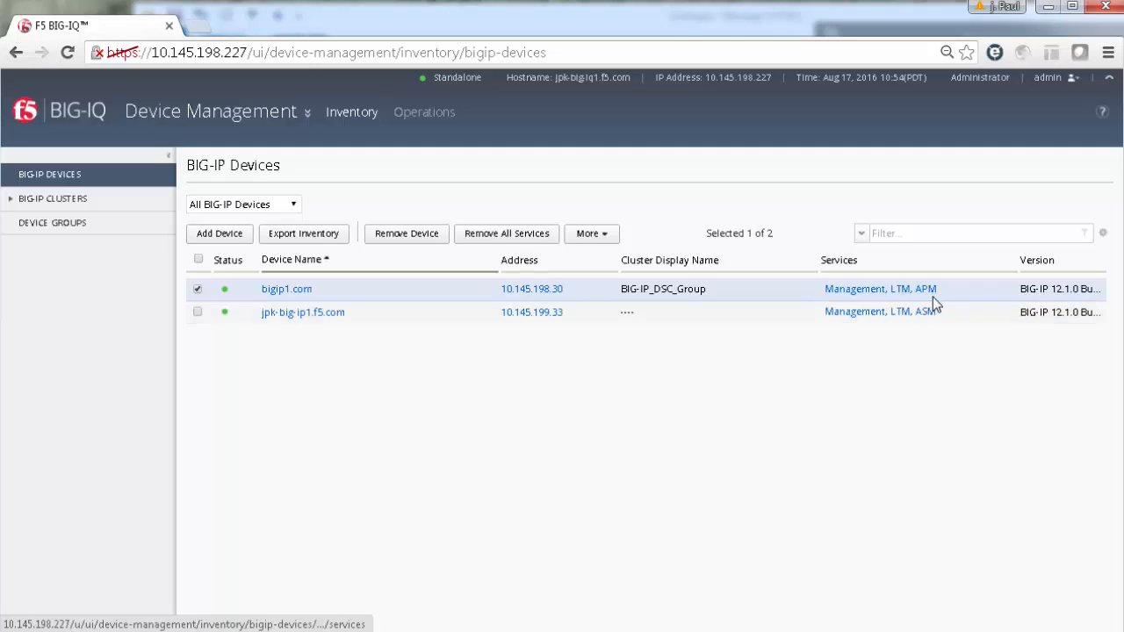
mouse_move(905, 321)
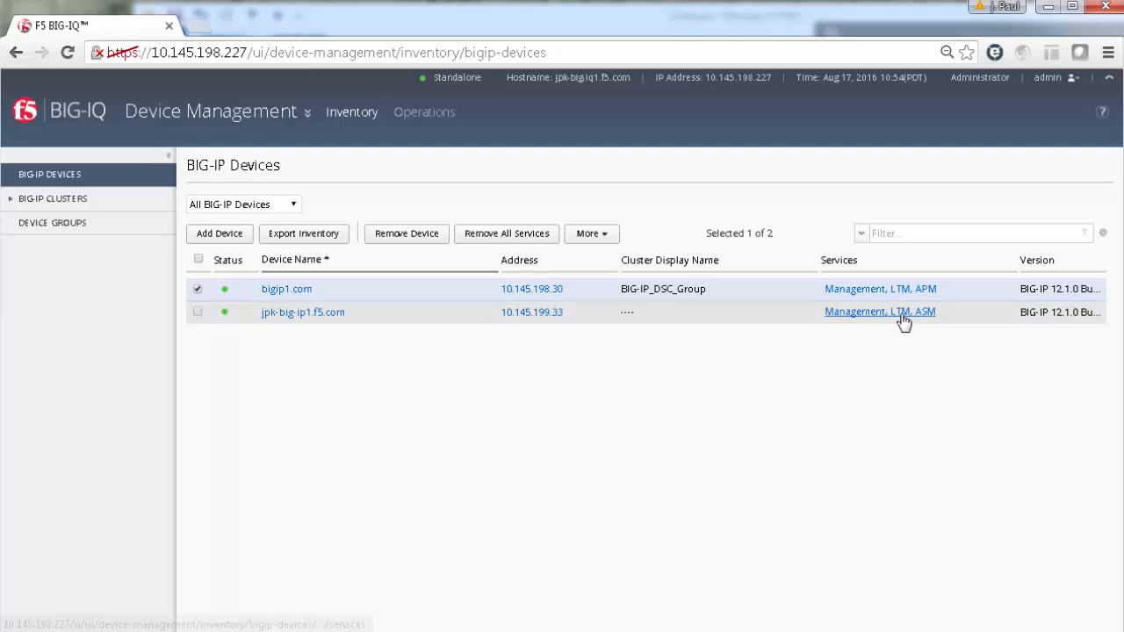